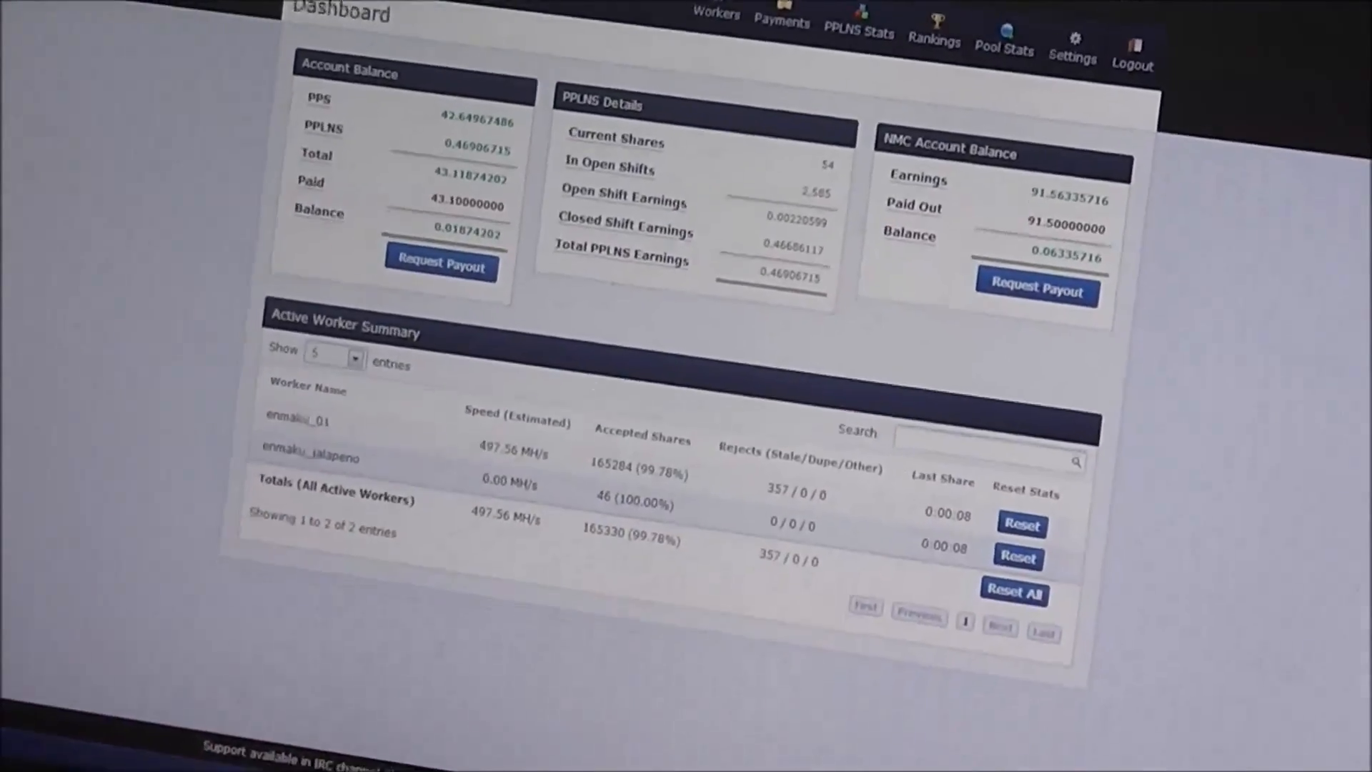
{"action": "scroll", "scroll_direction": "down", "scroll_amount": 3}
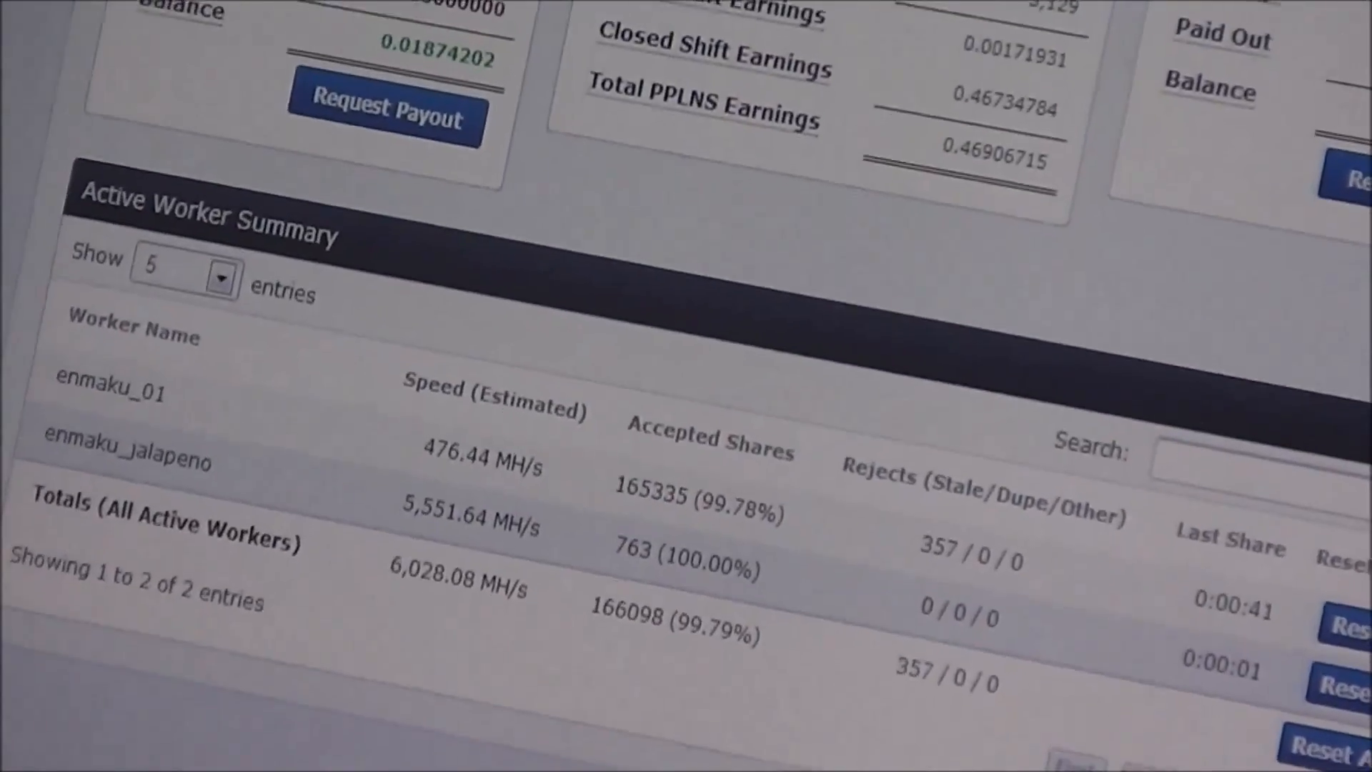
{"action": "scroll", "scroll_direction": "down", "scroll_amount": 3}
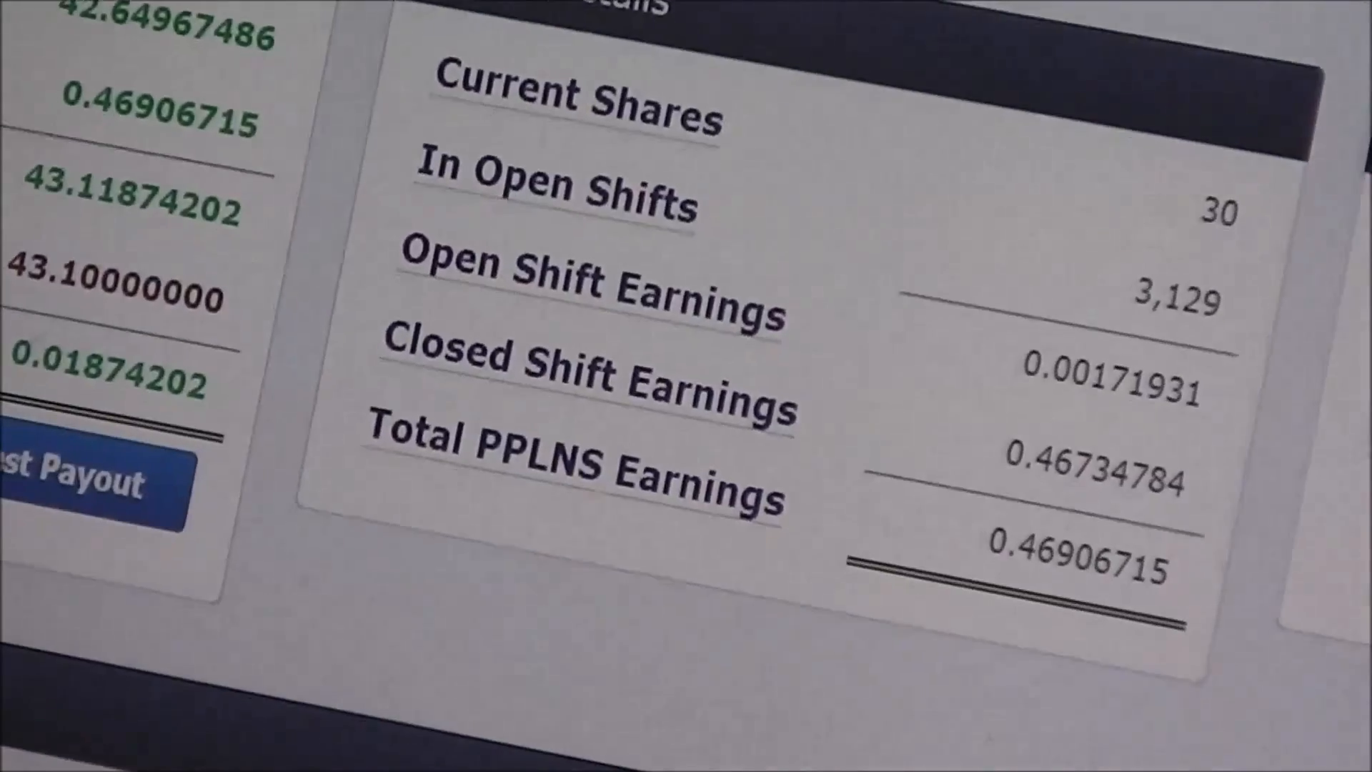
{"action": "scroll", "scroll_direction": "down", "scroll_amount": 3}
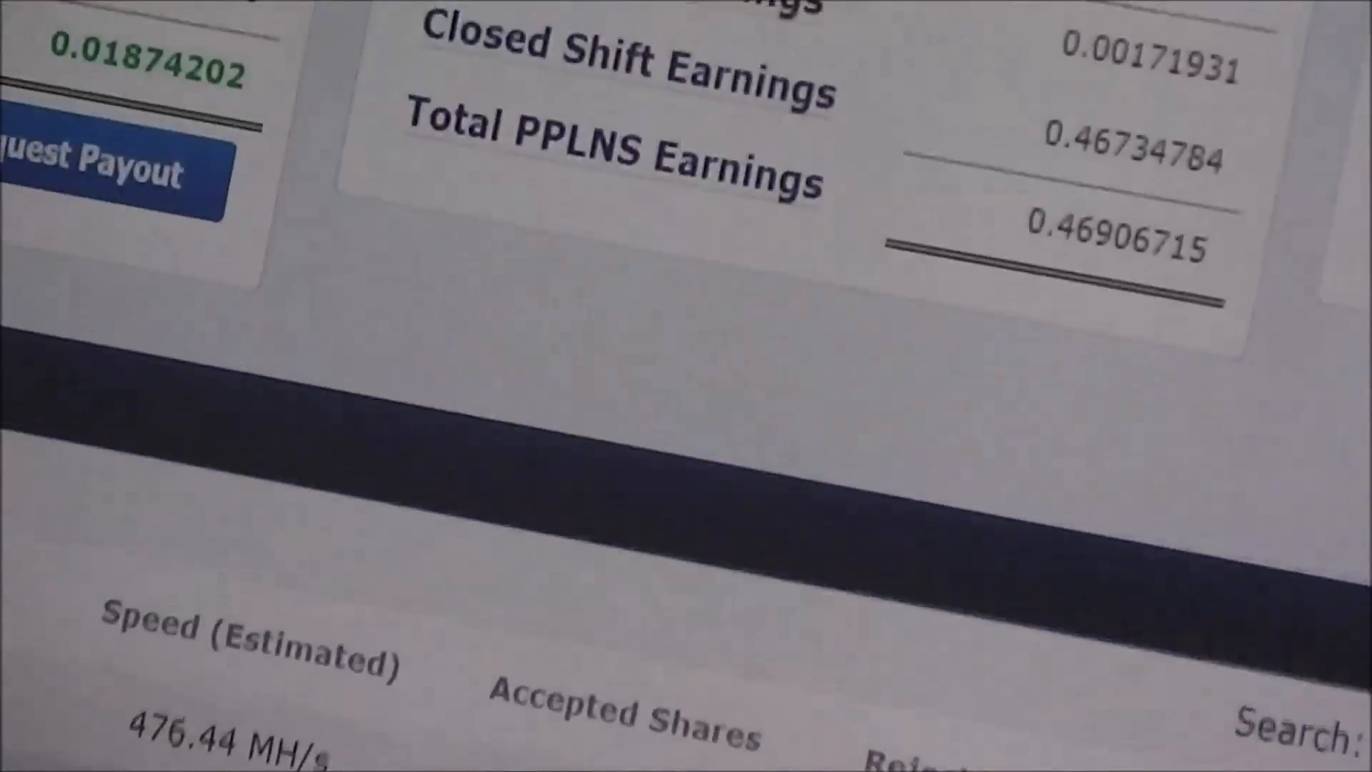
{"action": "scroll", "scroll_direction": "down", "scroll_amount": 3}
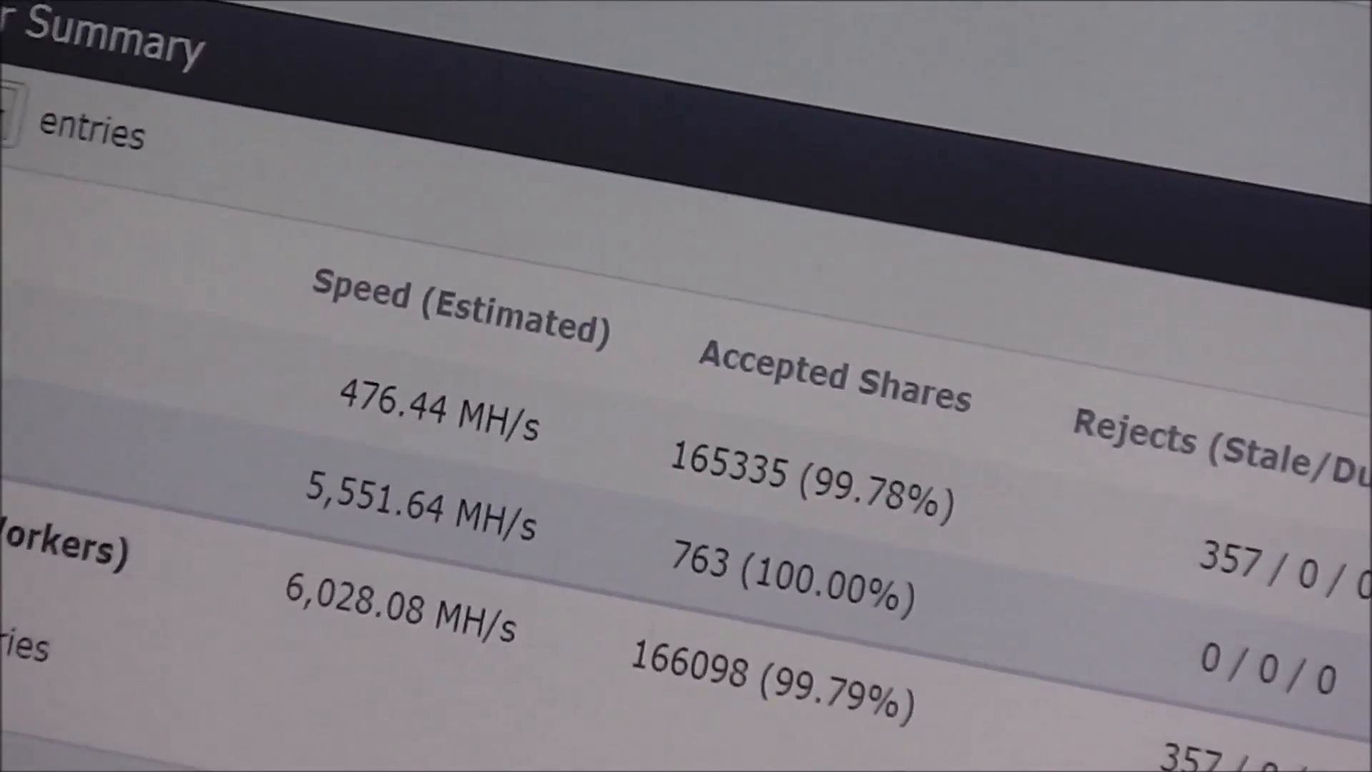
{"action": "scroll", "scroll_direction": "down", "scroll_amount": 3}
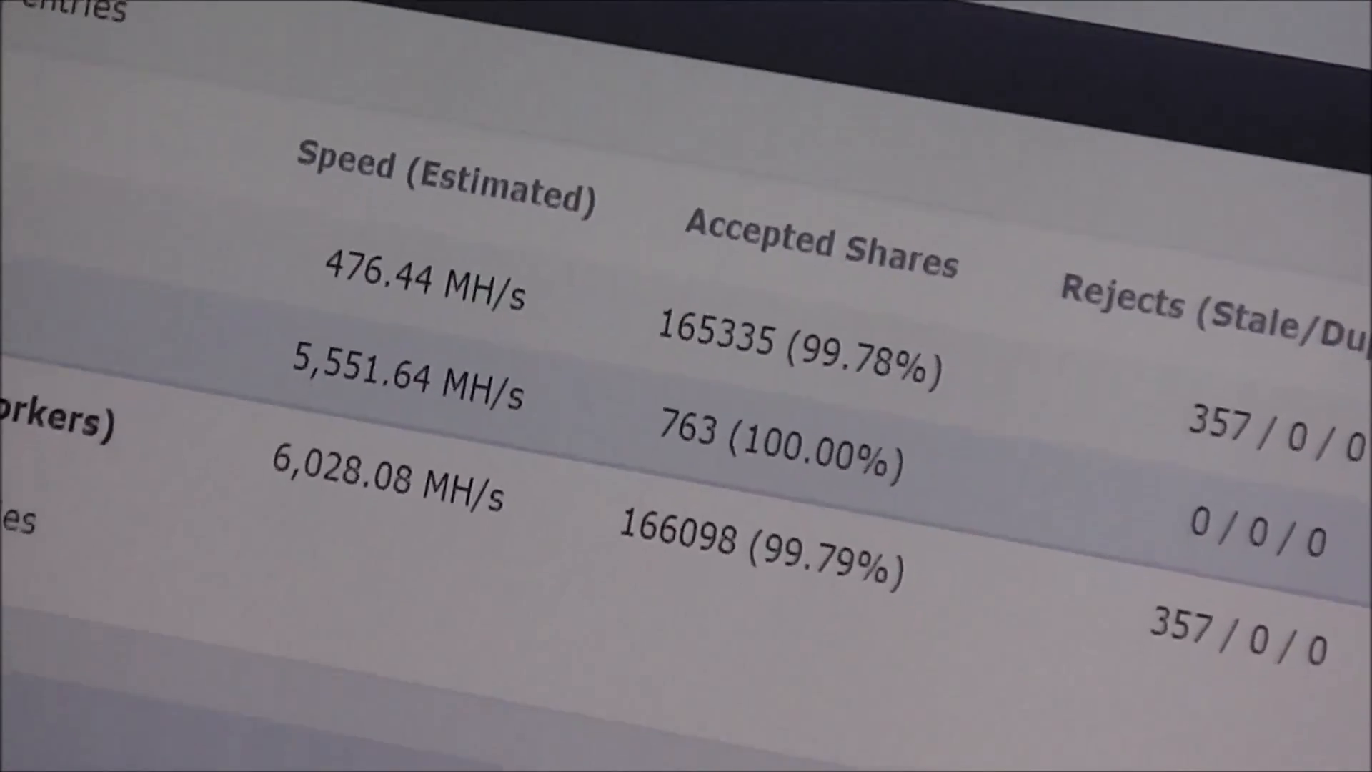